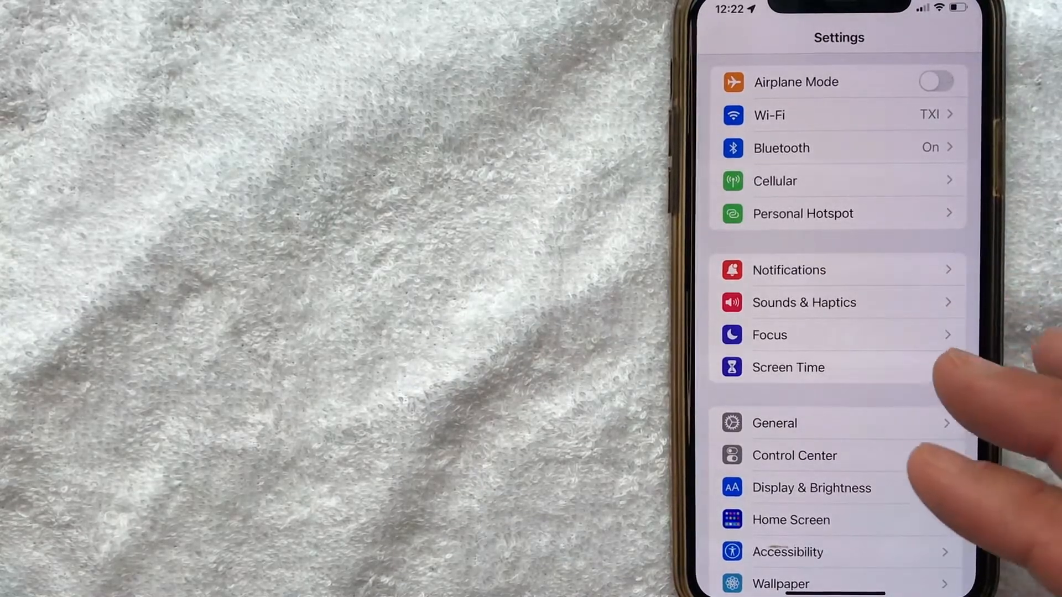
Locate Passwords in the Settings list and enter the saved website logins
scroll("up", 3)
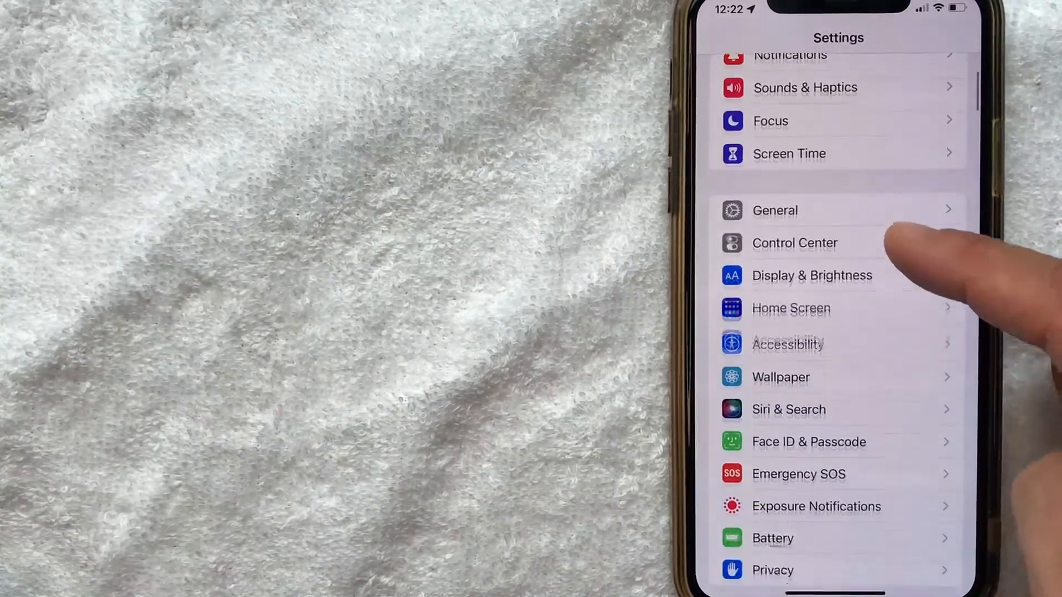
scroll("down", 3)
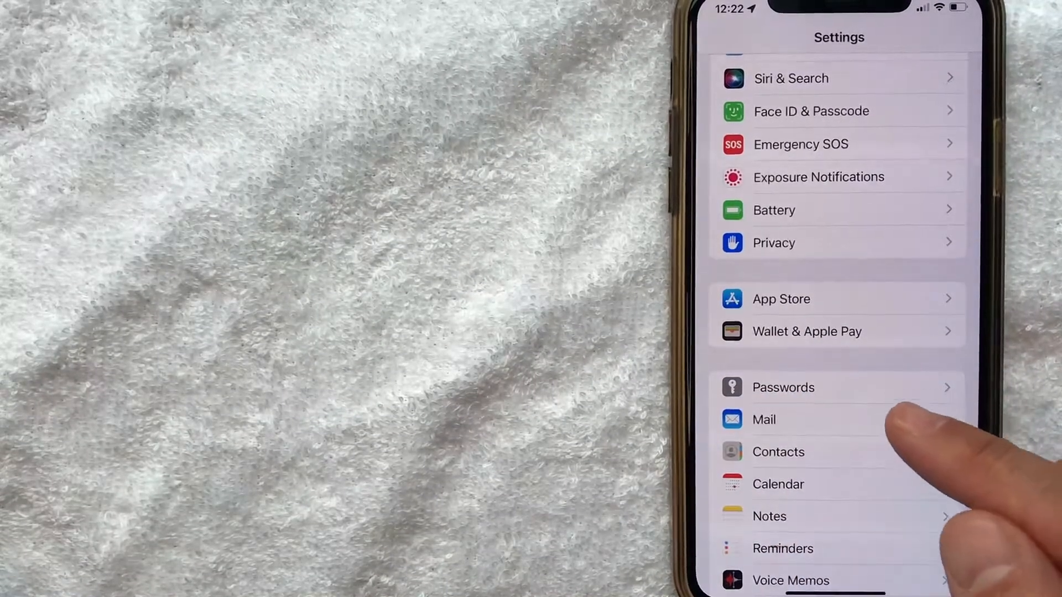
left_click(782, 387)
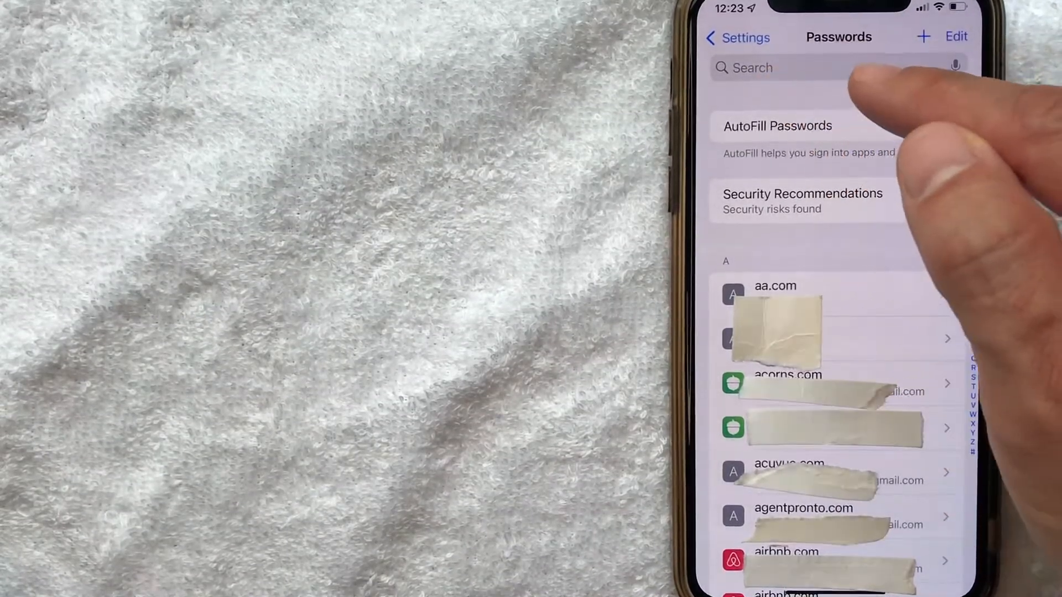
mouse_move(961, 406)
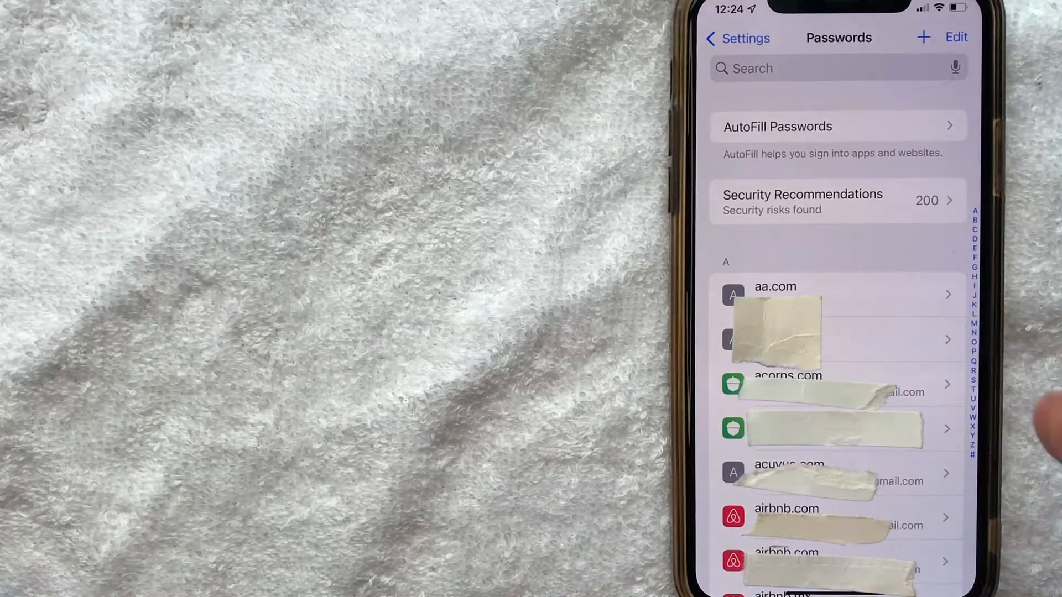
mouse_move(1015, 488)
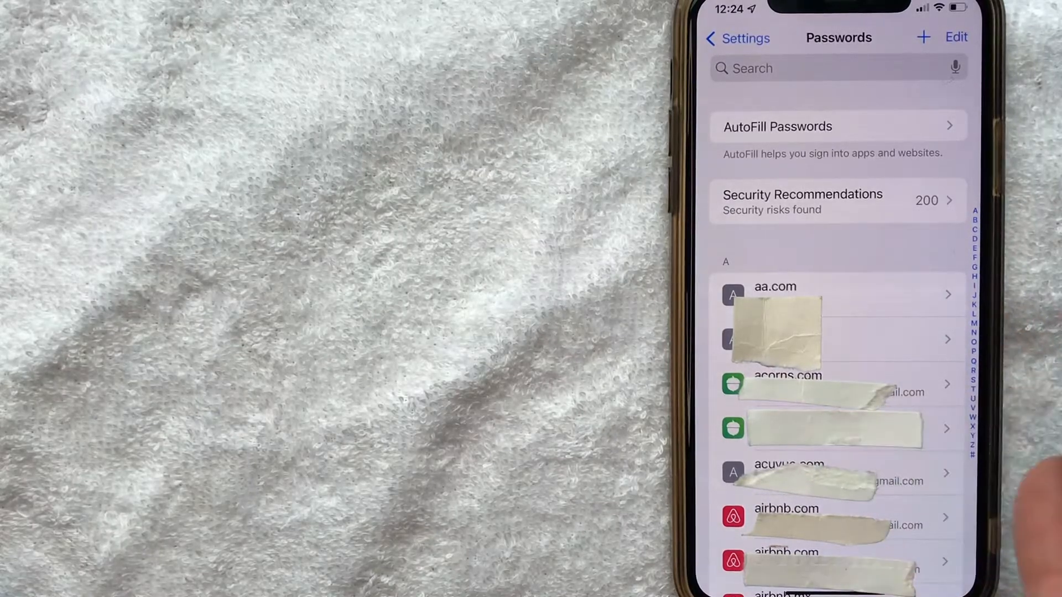
mouse_move(813, 441)
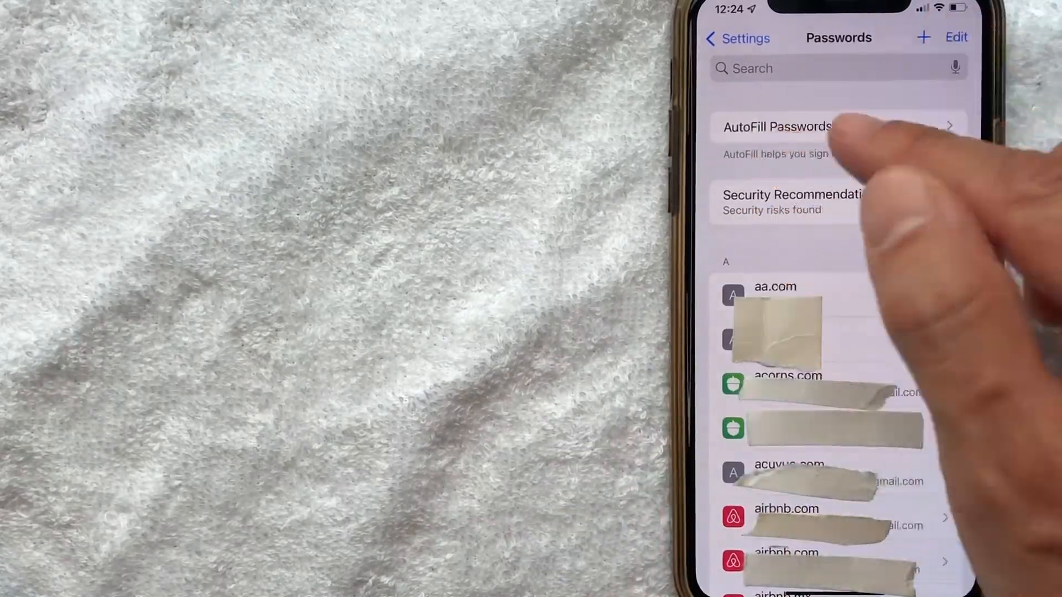
Enter Edit selection mode and check the aa.com login for deletion
left_click(955, 38)
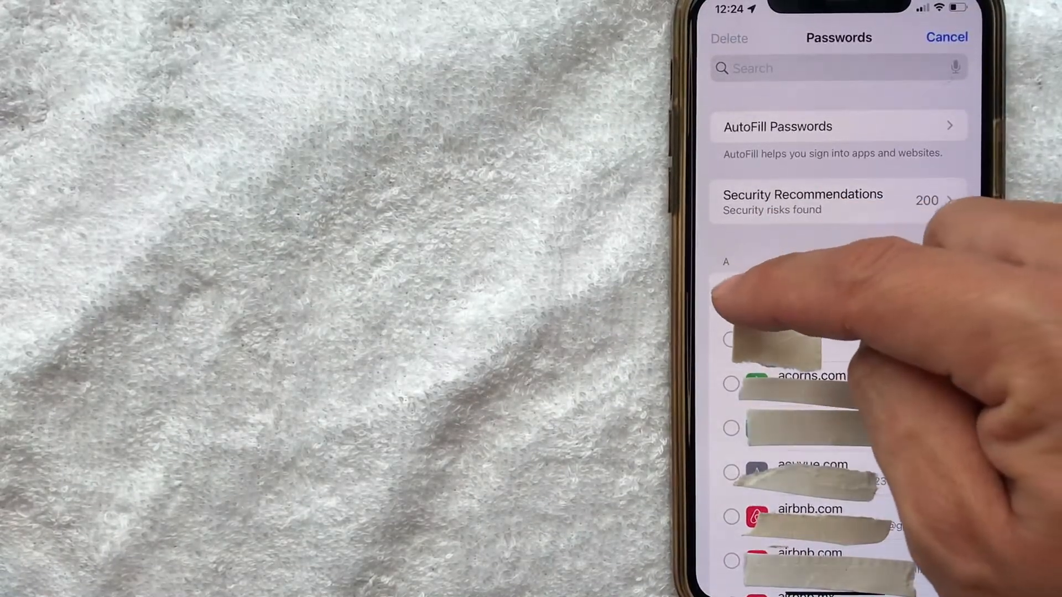
left_click(731, 294)
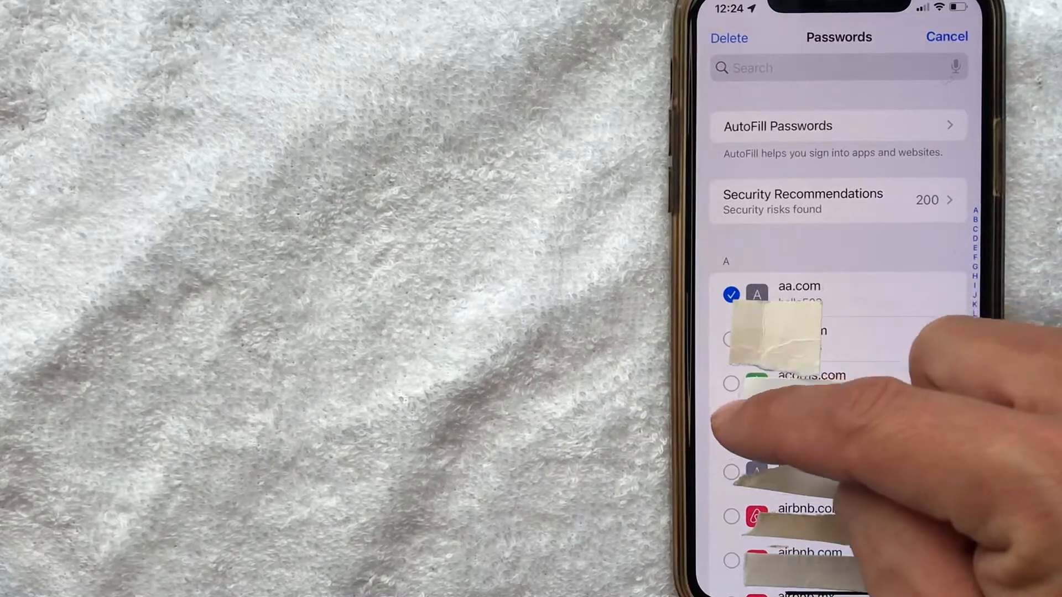